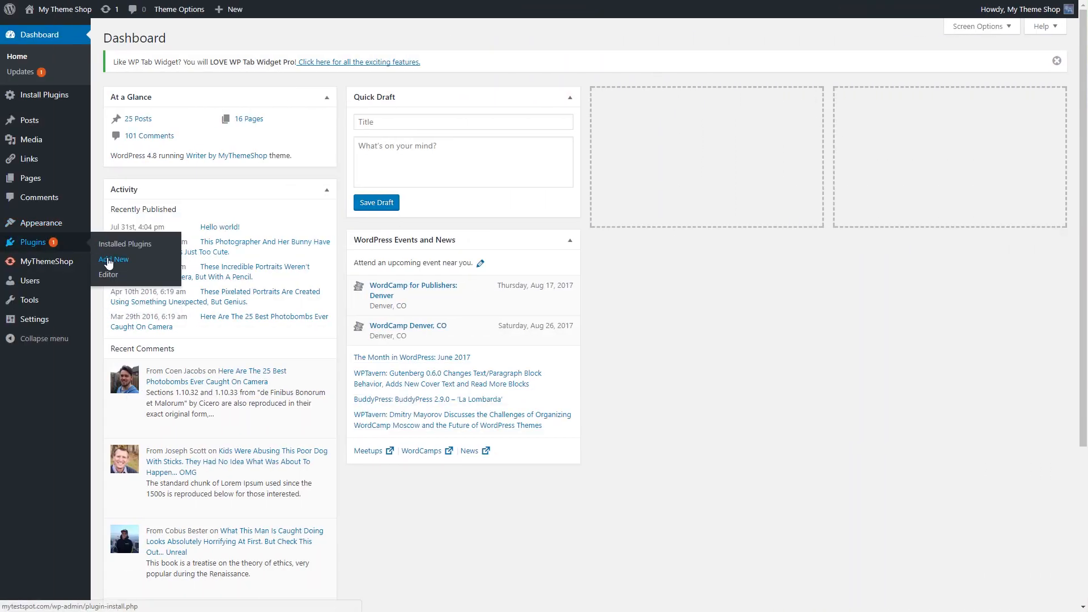
- Search the plugin directory for 'check email', then install and activate Check Email
click(113, 259)
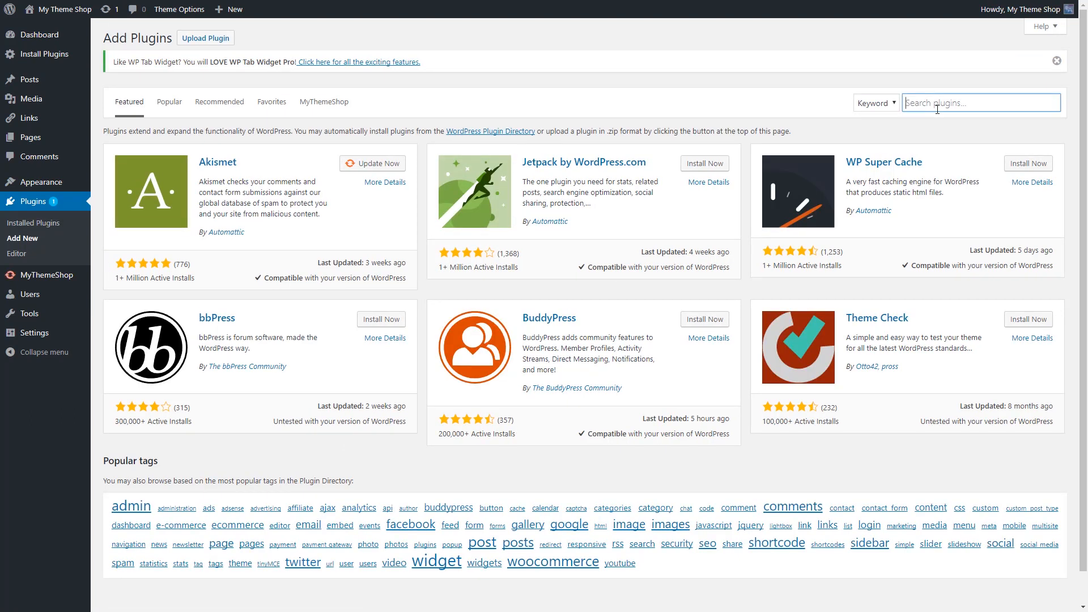
text(check ema)
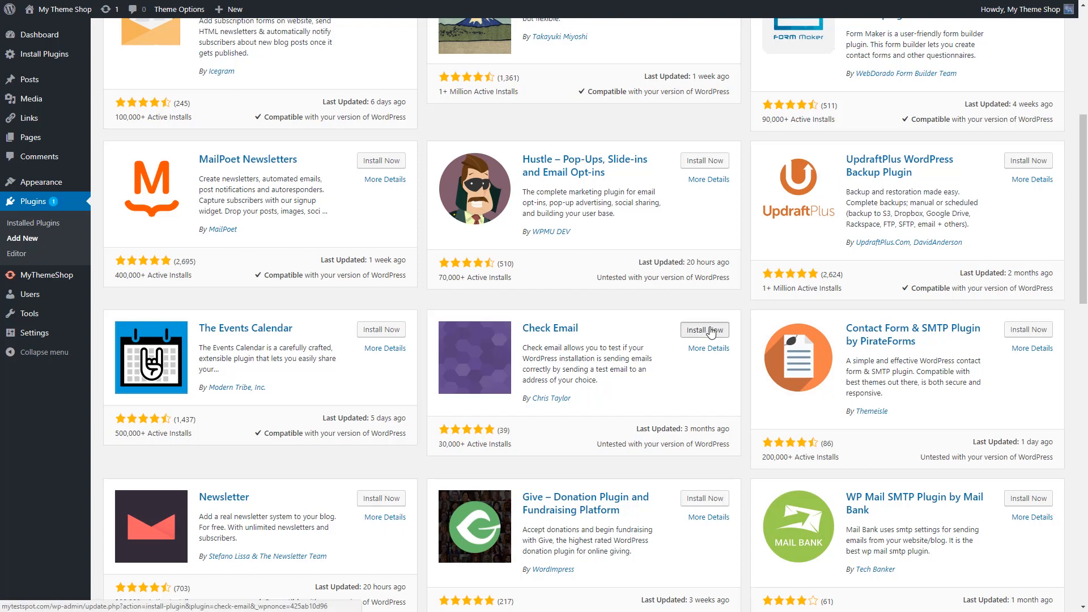
click(704, 329)
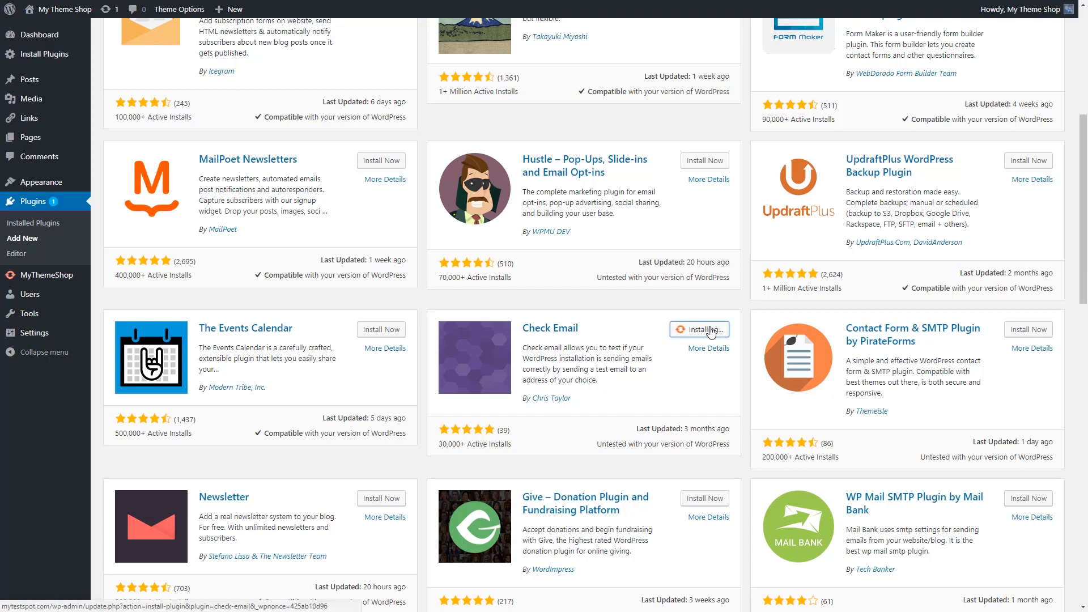
click(698, 328)
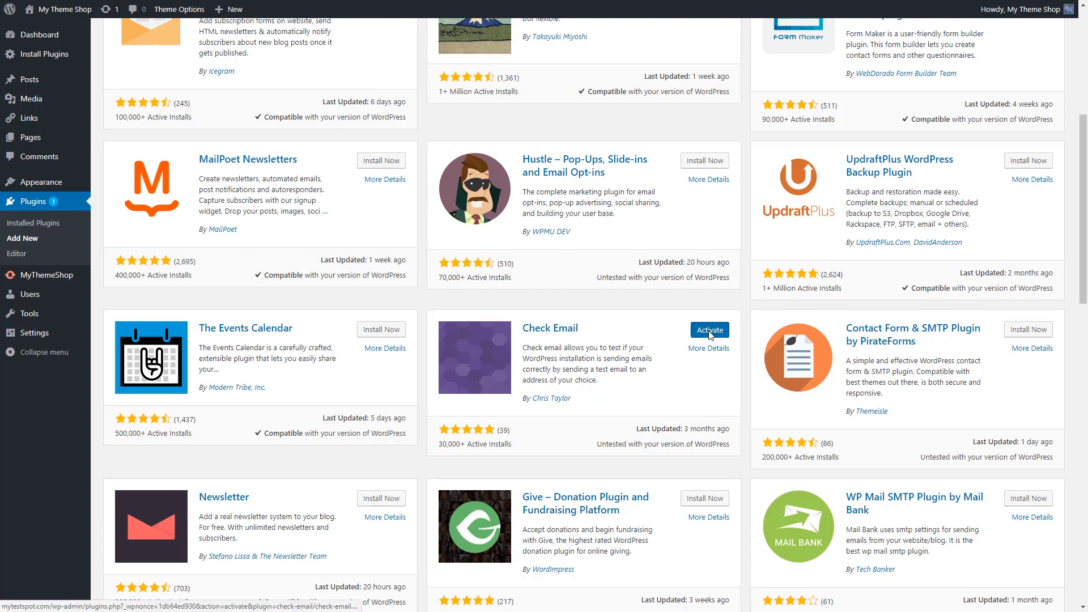
click(709, 330)
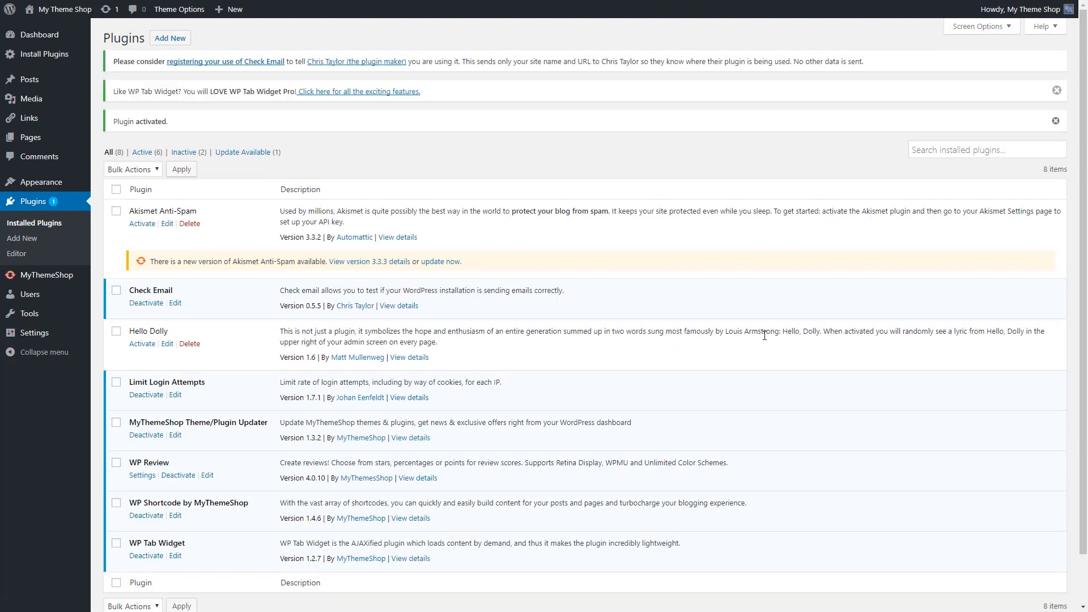
mouse_move(29, 313)
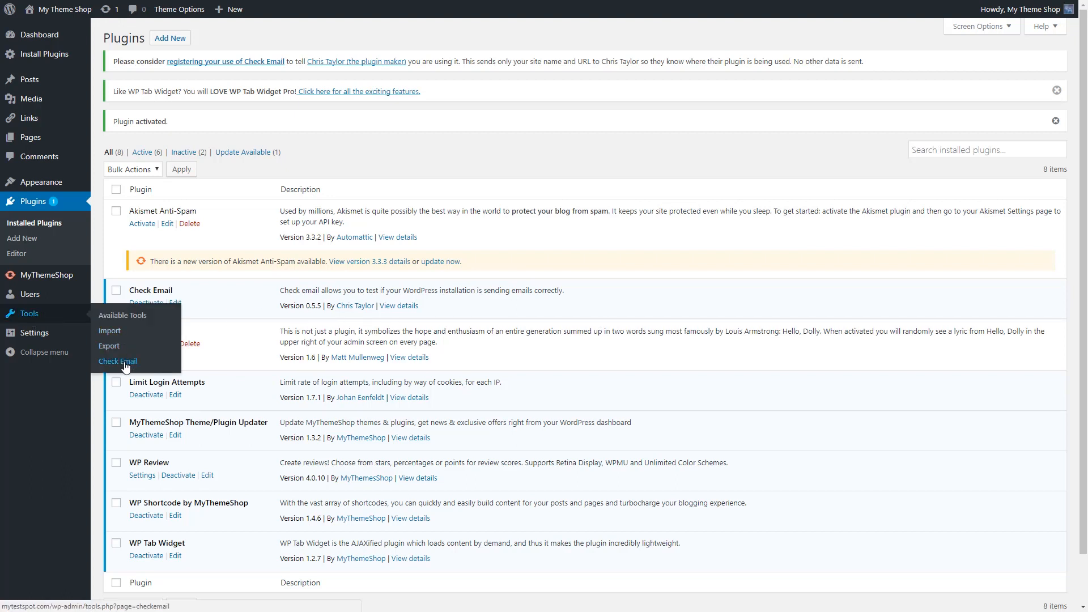
mouse_move(142, 364)
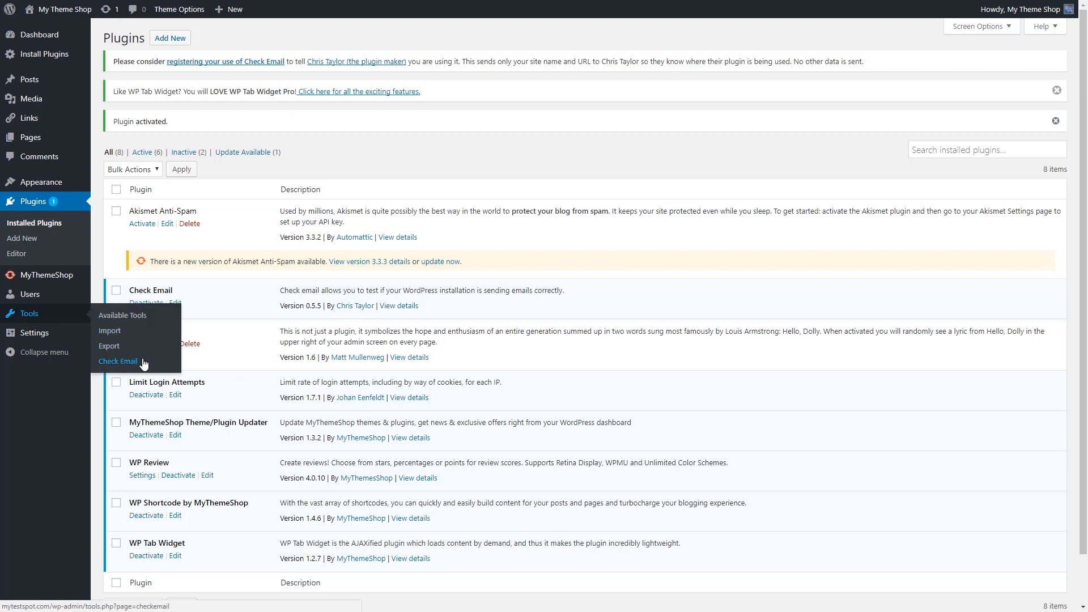
mouse_move(136, 361)
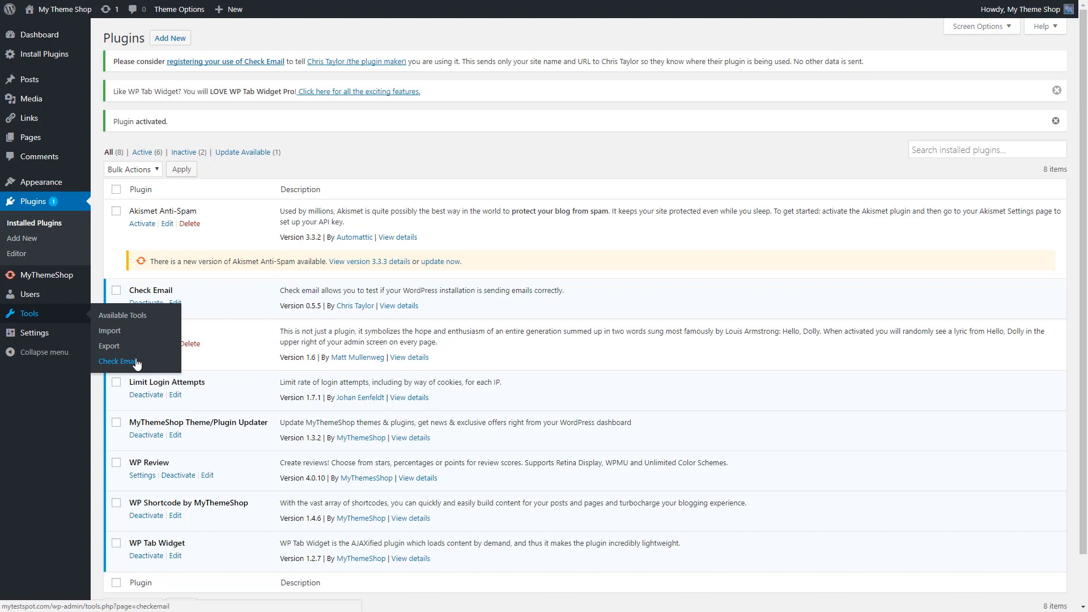
- Open Tools > Check Email to reach the test email page
click(118, 361)
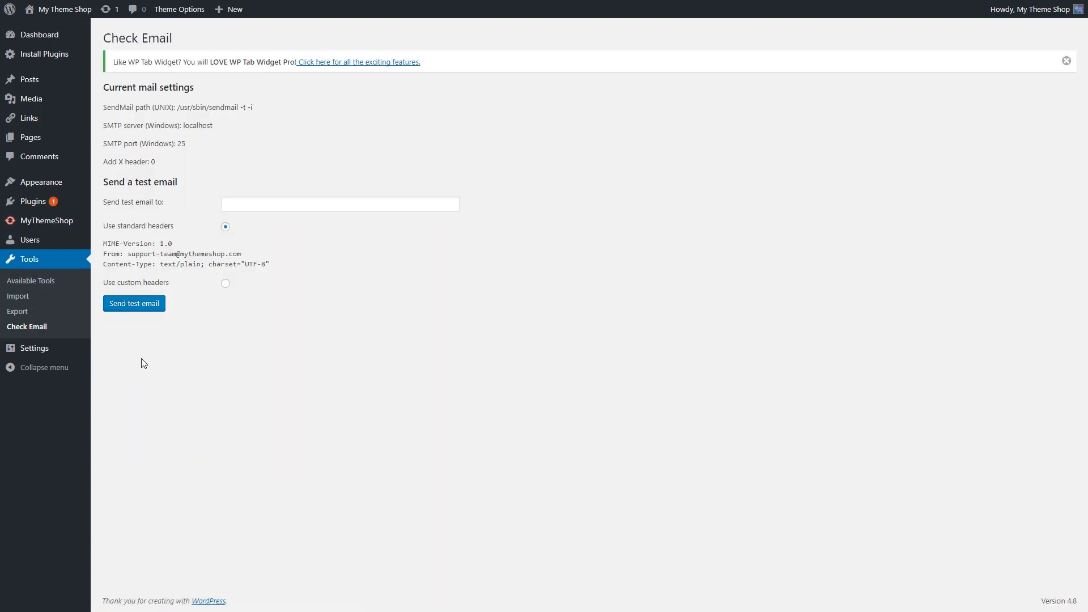
- Enter the support team's email address in the 'Send test email to' field
click(340, 204)
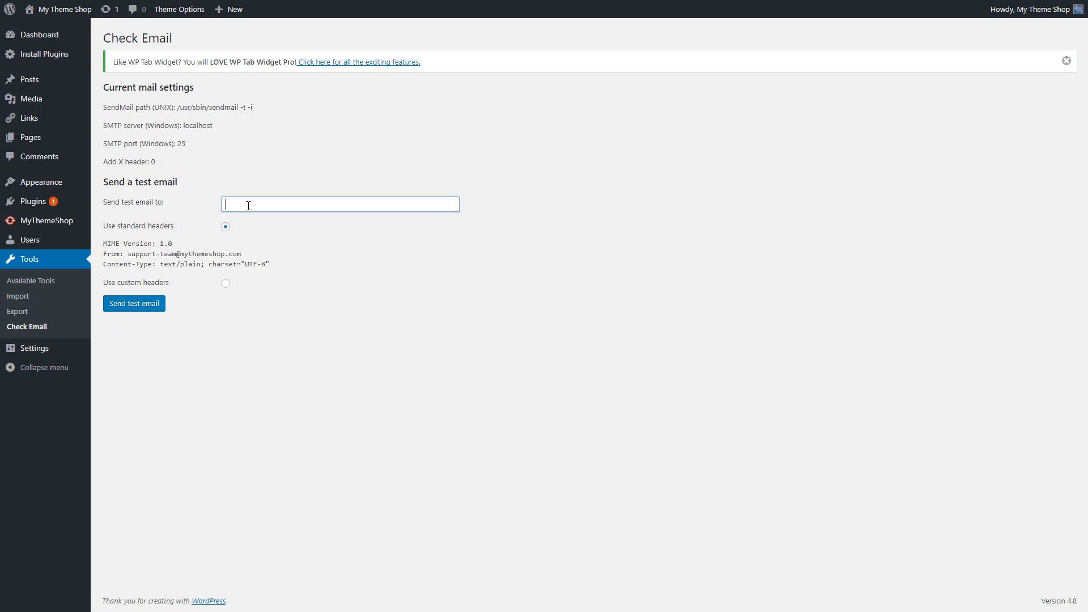
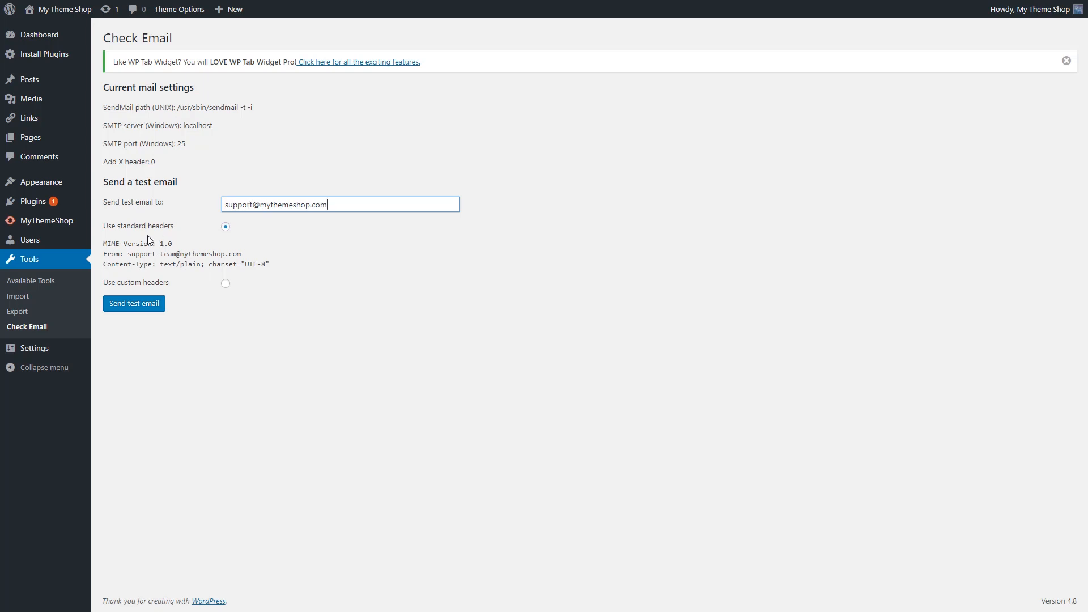
mouse_move(139, 304)
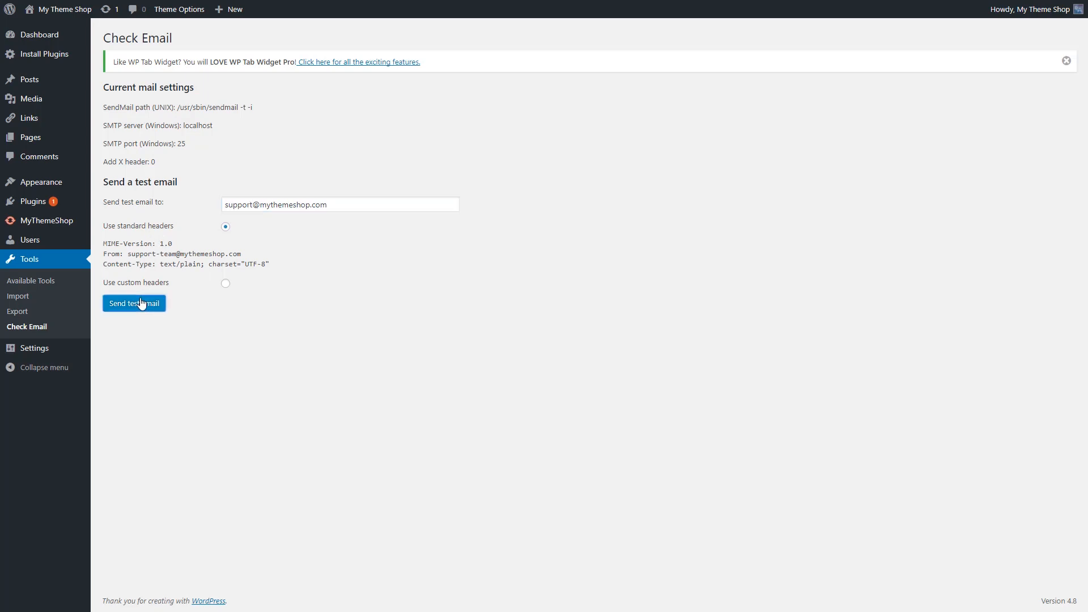
click(134, 303)
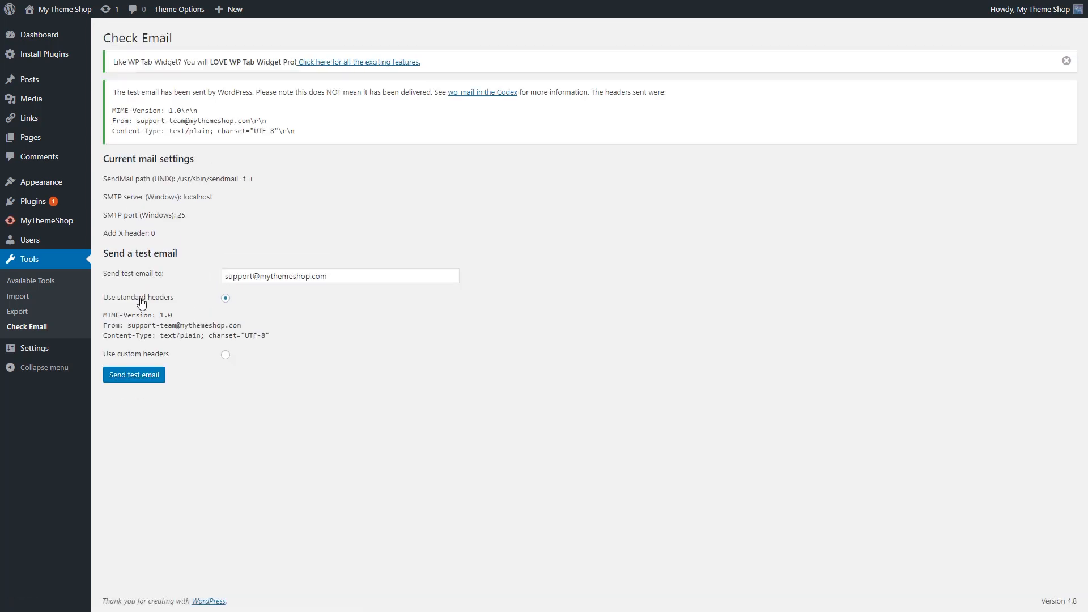
mouse_move(270, 179)
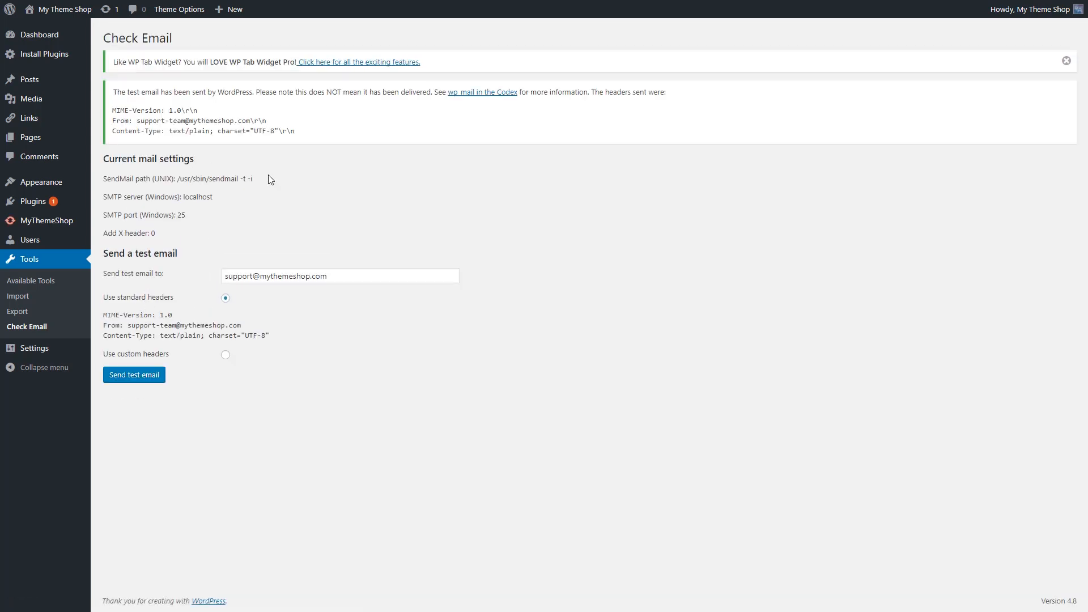
mouse_move(129, 105)
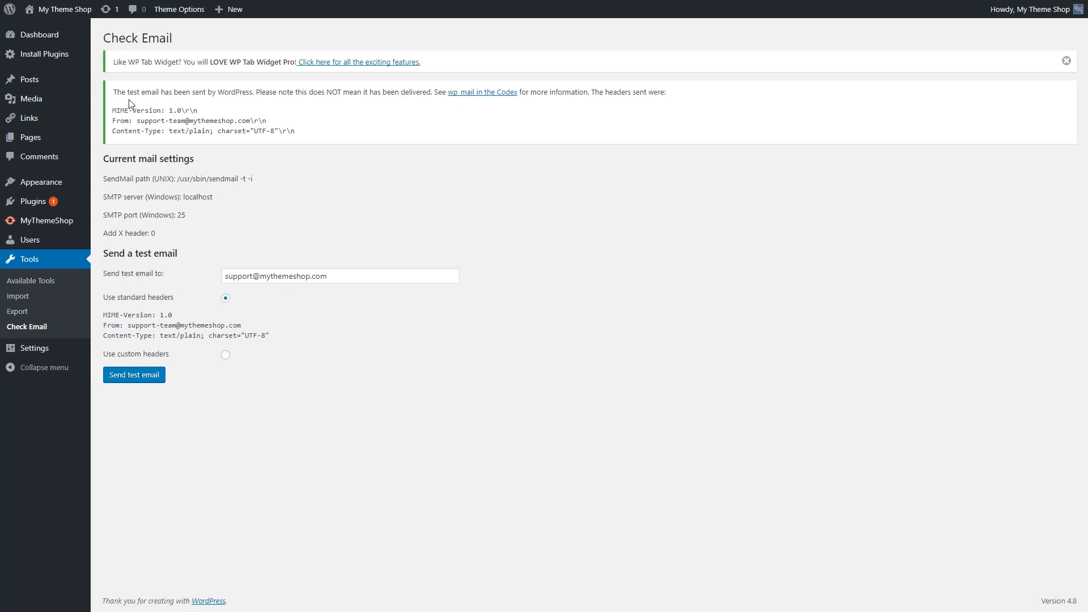
mouse_move(483, 92)
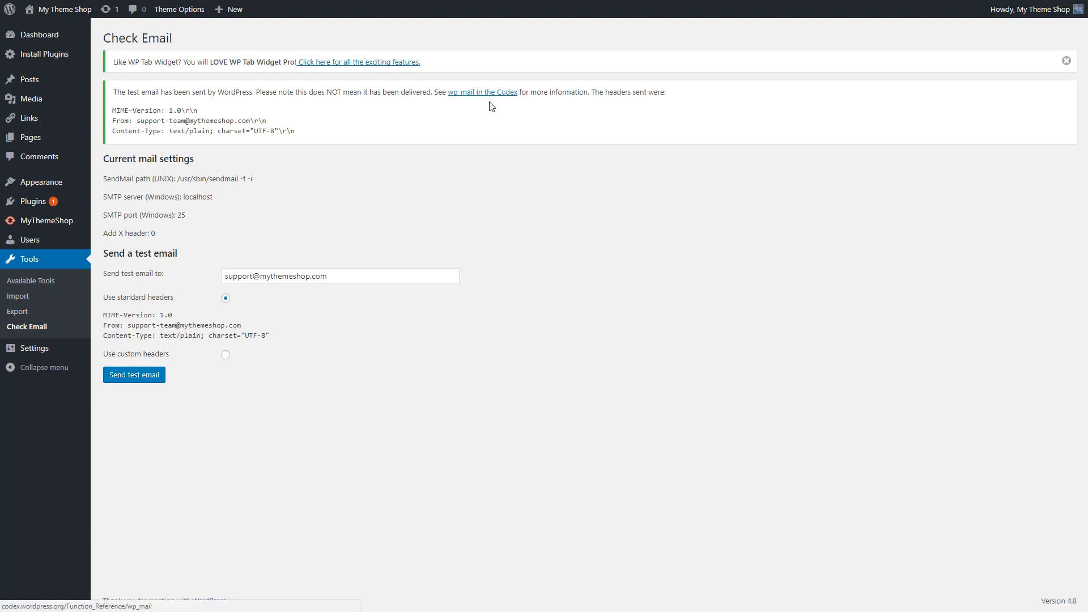
mouse_move(301, 148)
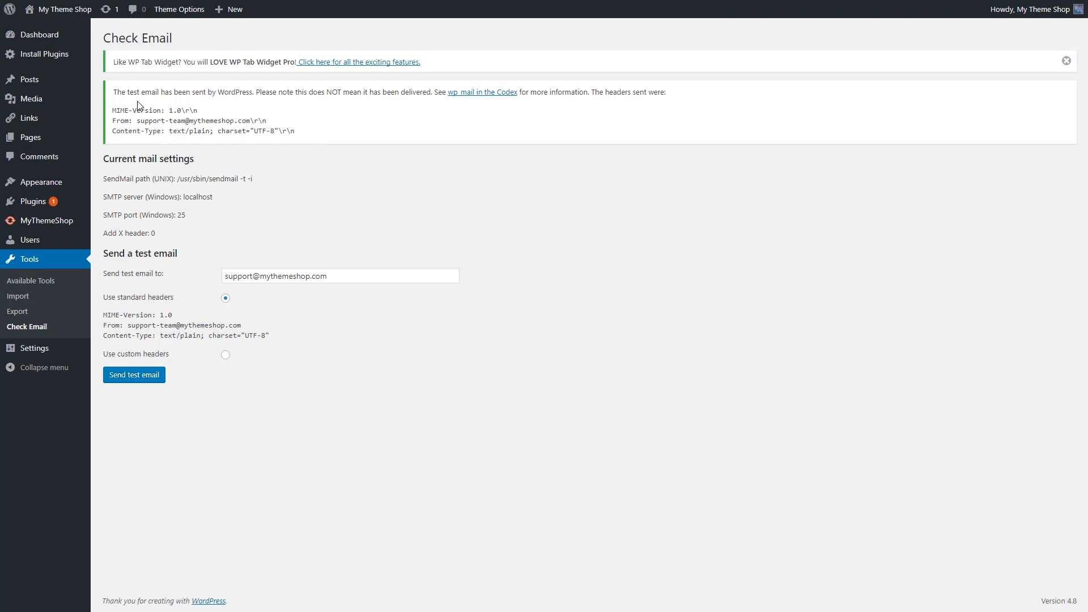
mouse_move(410, 107)
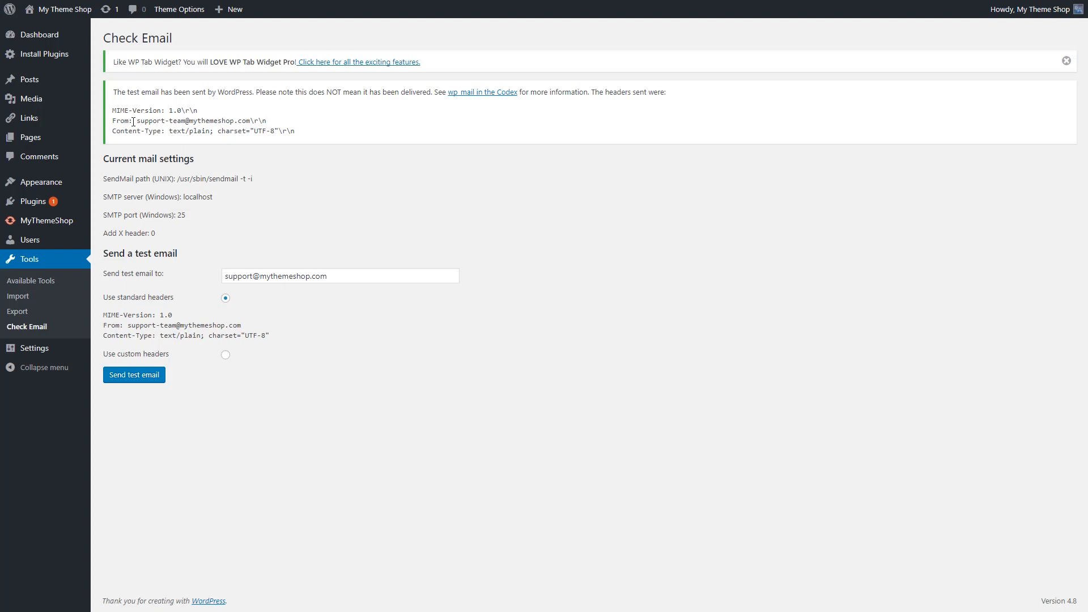
mouse_move(328, 164)
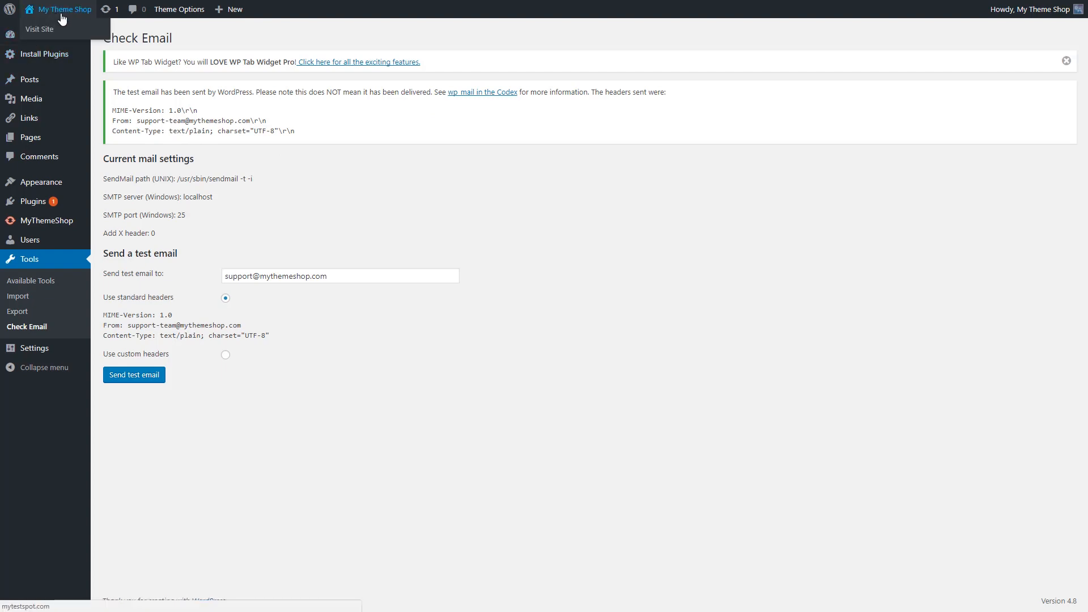
- Visit the site, scroll through the Contact Page form, and return to the Dashboard
click(40, 29)
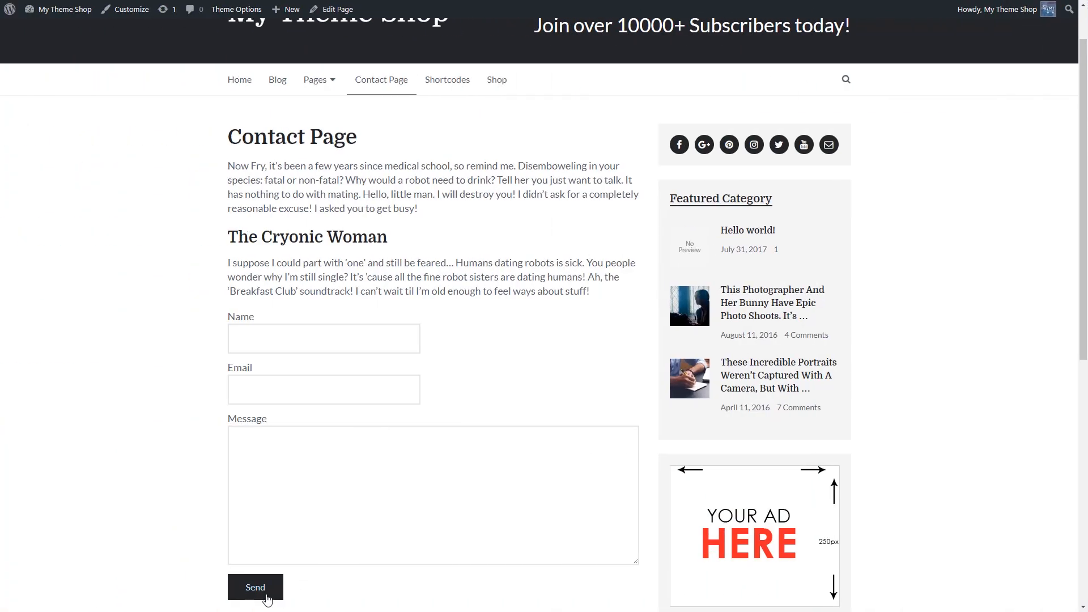
mouse_move(263, 312)
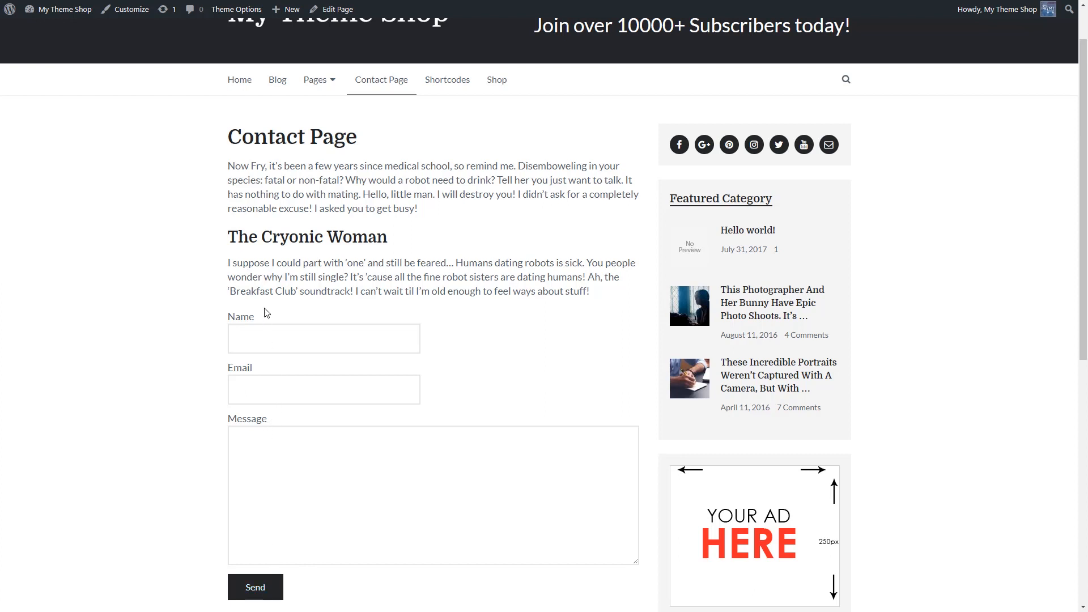
scroll(down, 3)
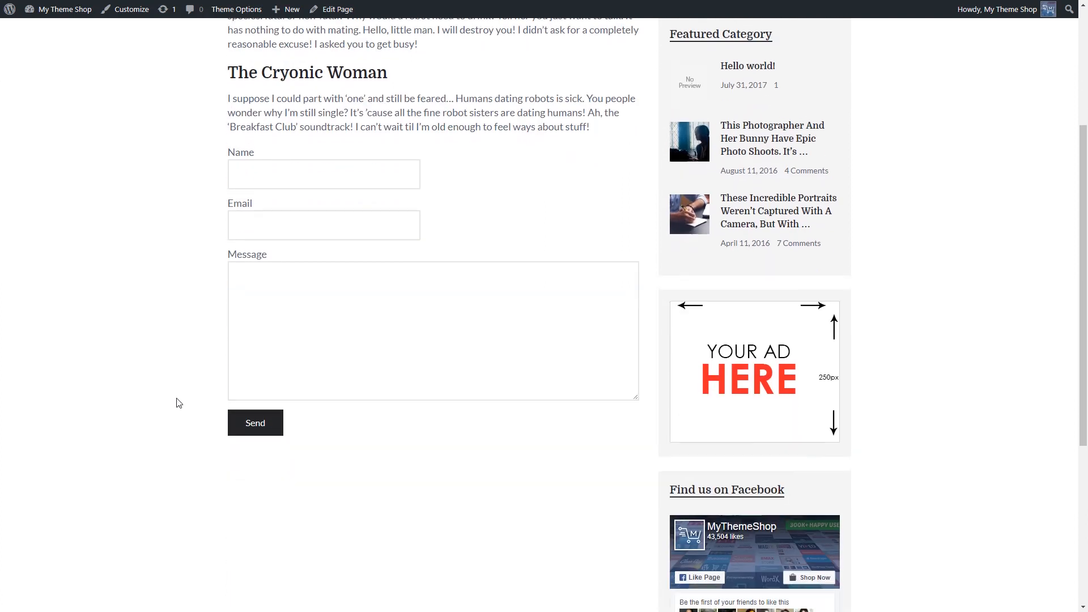
click(65, 10)
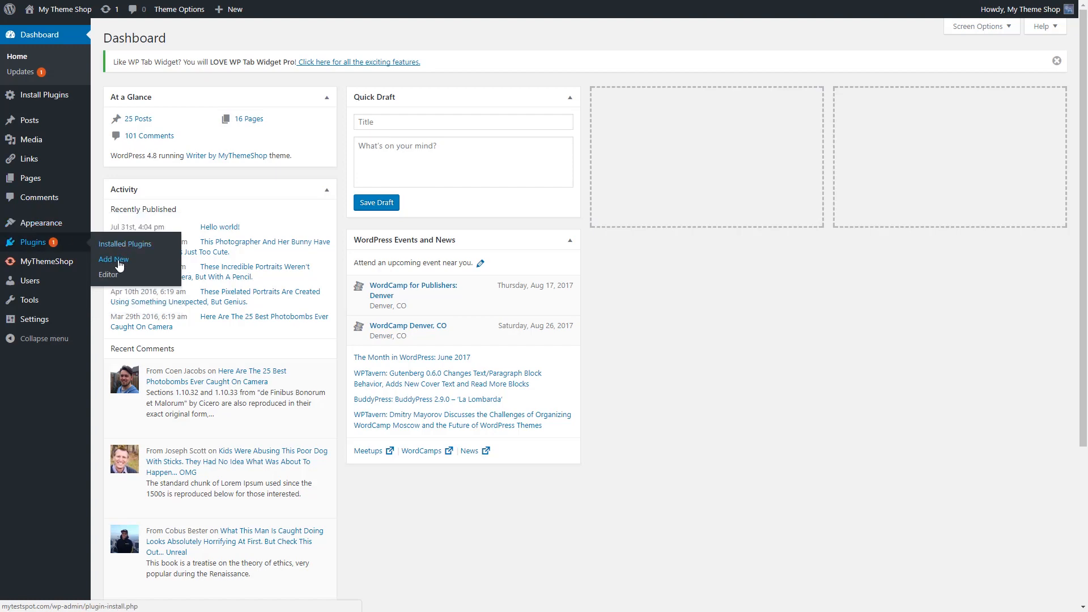
- Search Add New Plugins for 'gmail smtp' and install the Gmail SMTP plugin
click(113, 260)
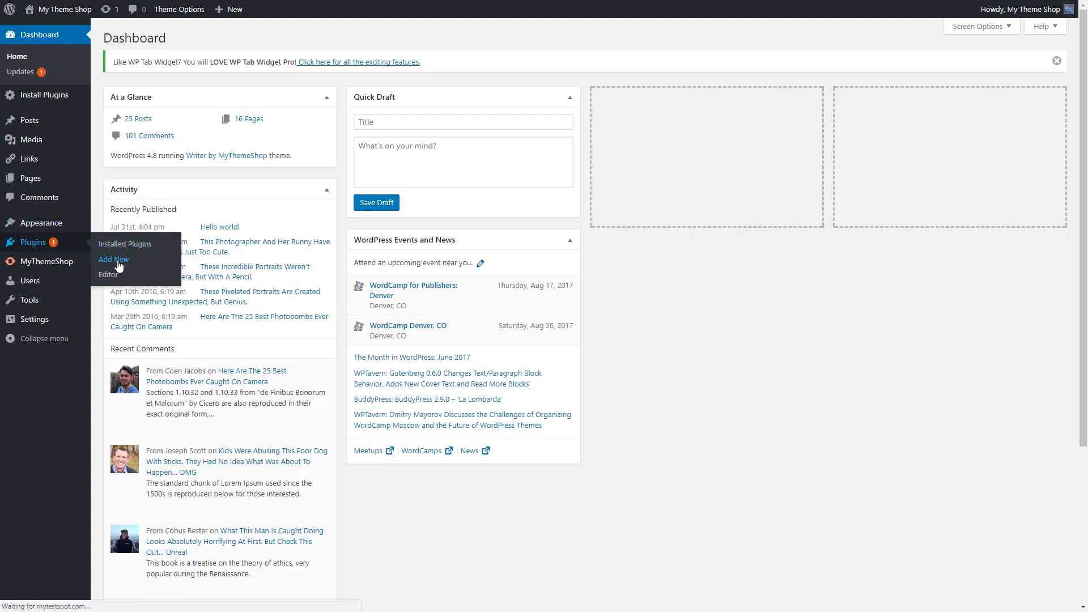
click(112, 259)
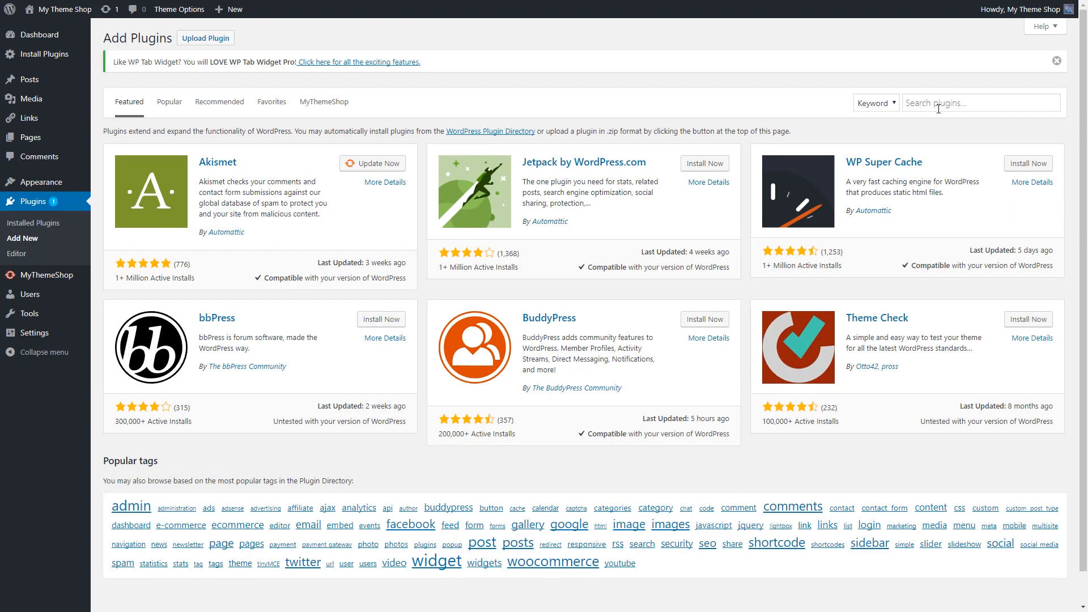
text(g)
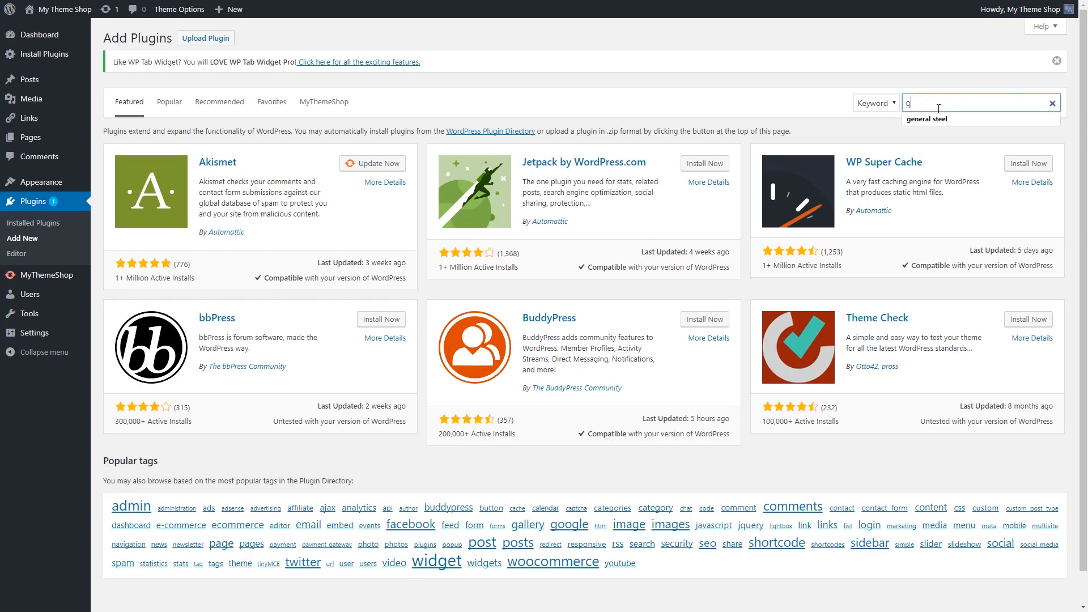
text(gmail smtp)
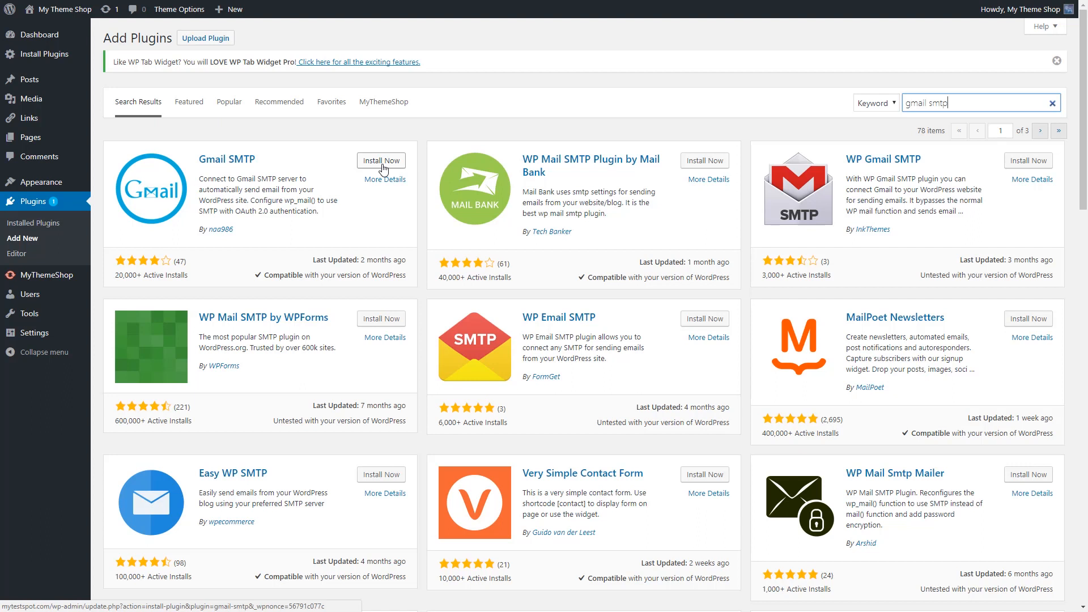
click(381, 160)
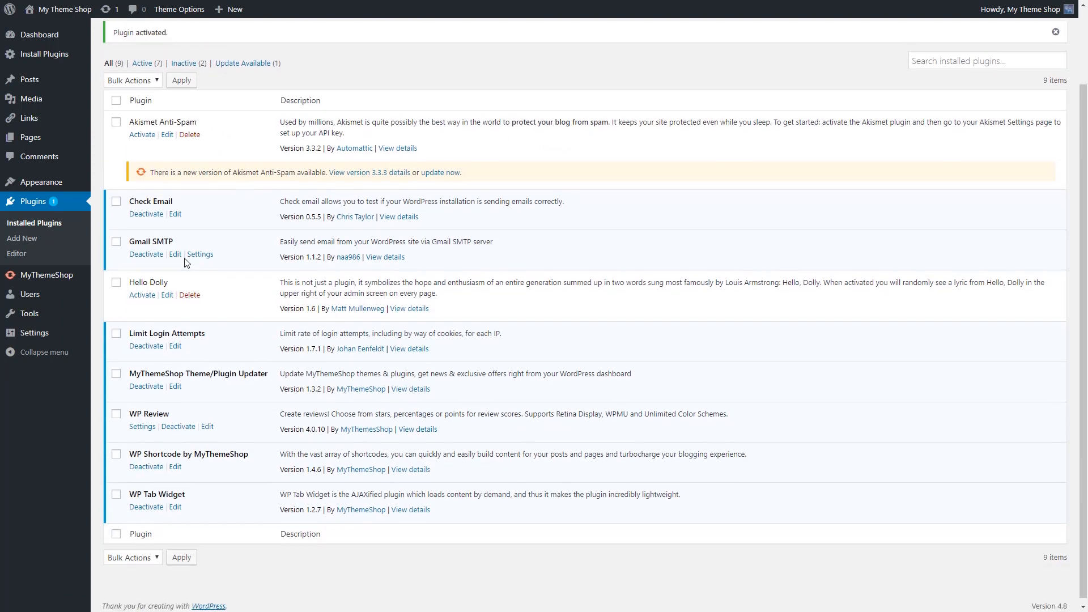
mouse_move(34, 332)
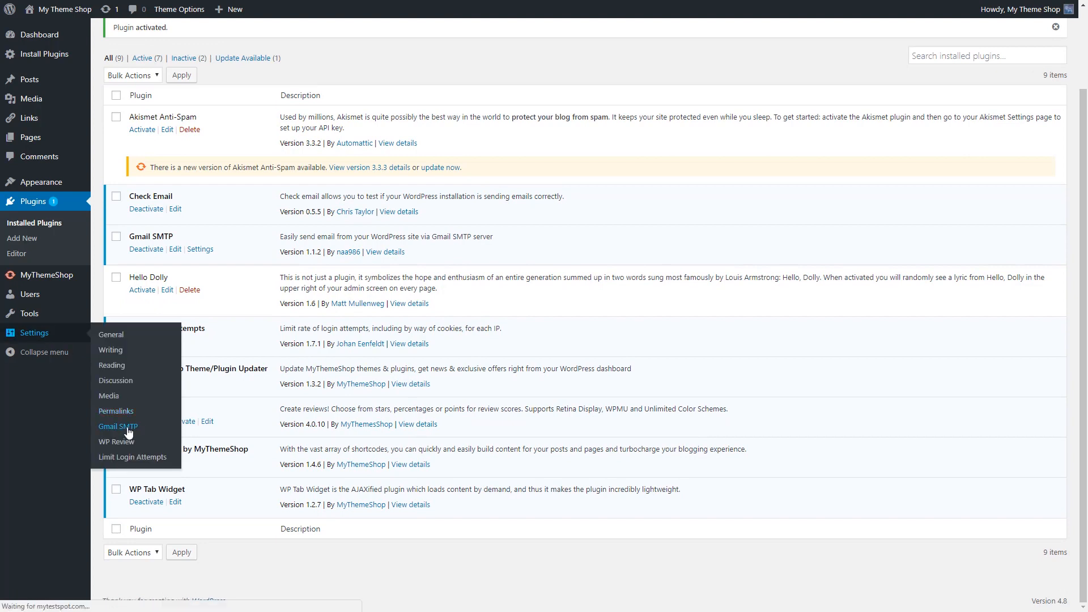
- Open Settings > Gmail SMTP to view the plugin's SMTP configuration
click(117, 426)
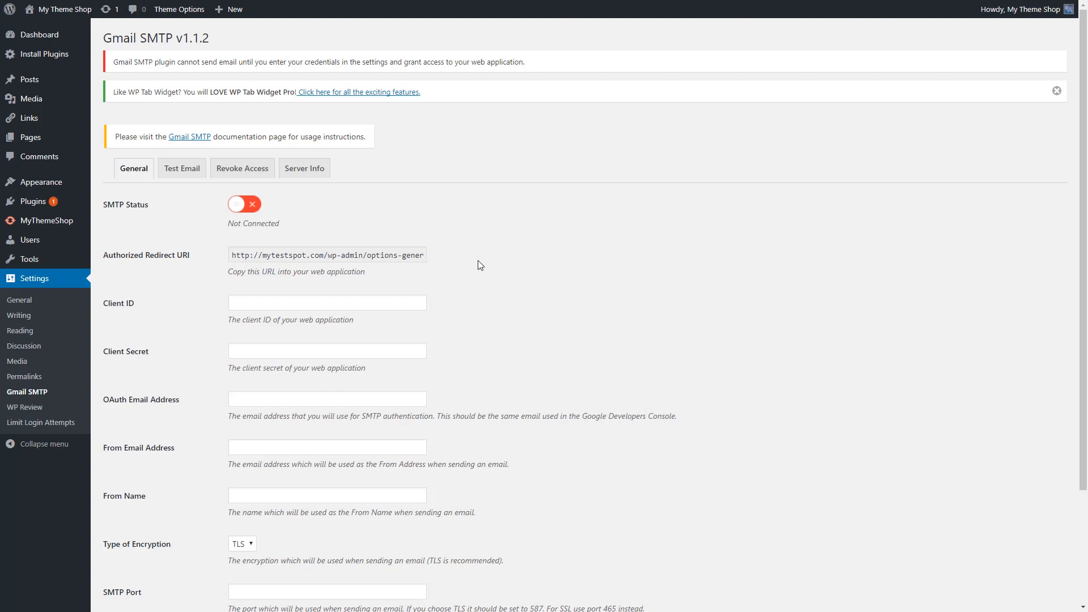